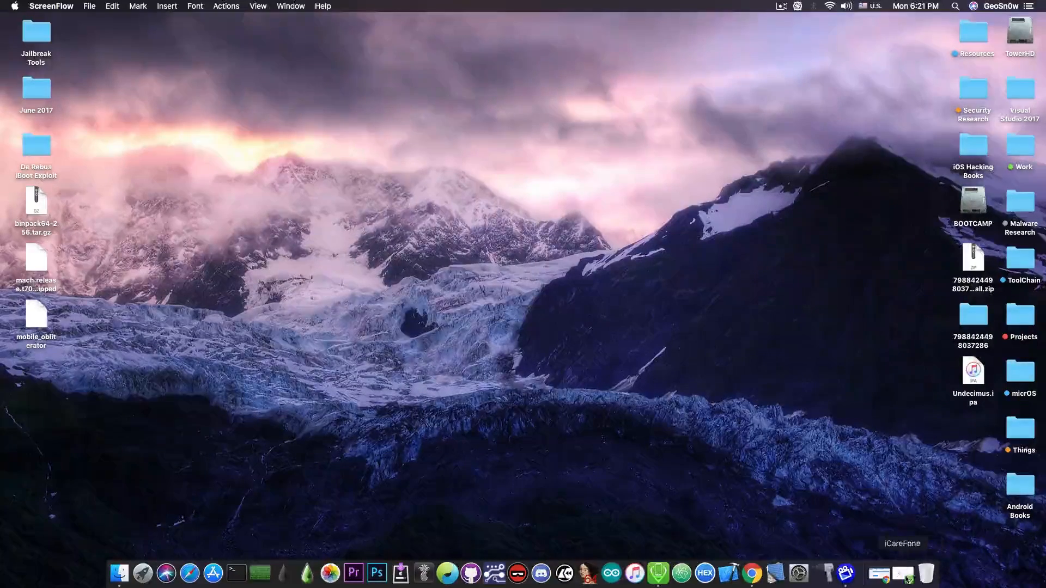
Launch iCareFone from the Dock and bring up the connected iPhone 7 Plus home screen.
{"action": "left_click", "coordinate": [901, 575]}
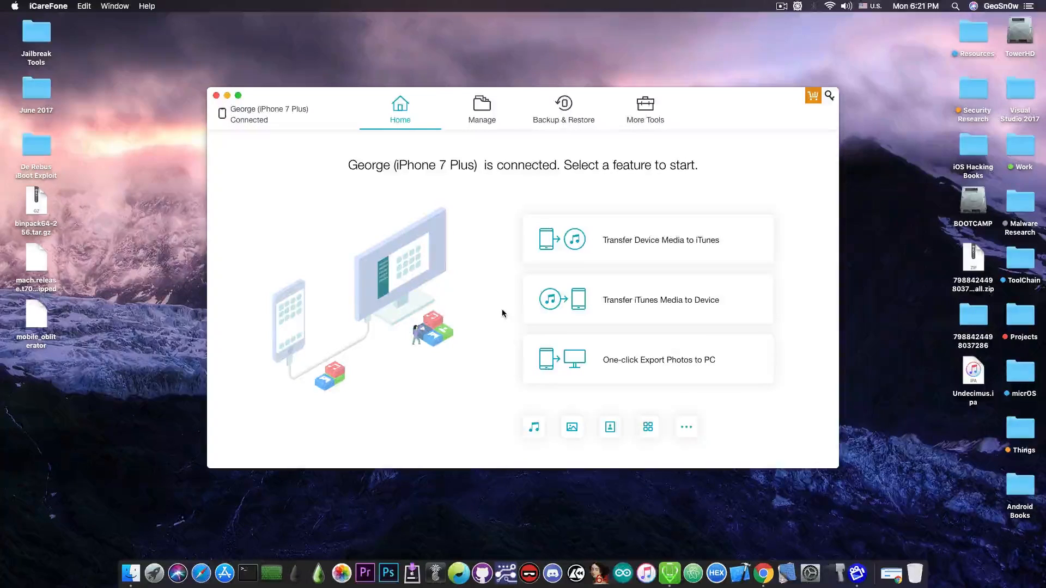
{"action": "left_click", "coordinate": [644, 109]}
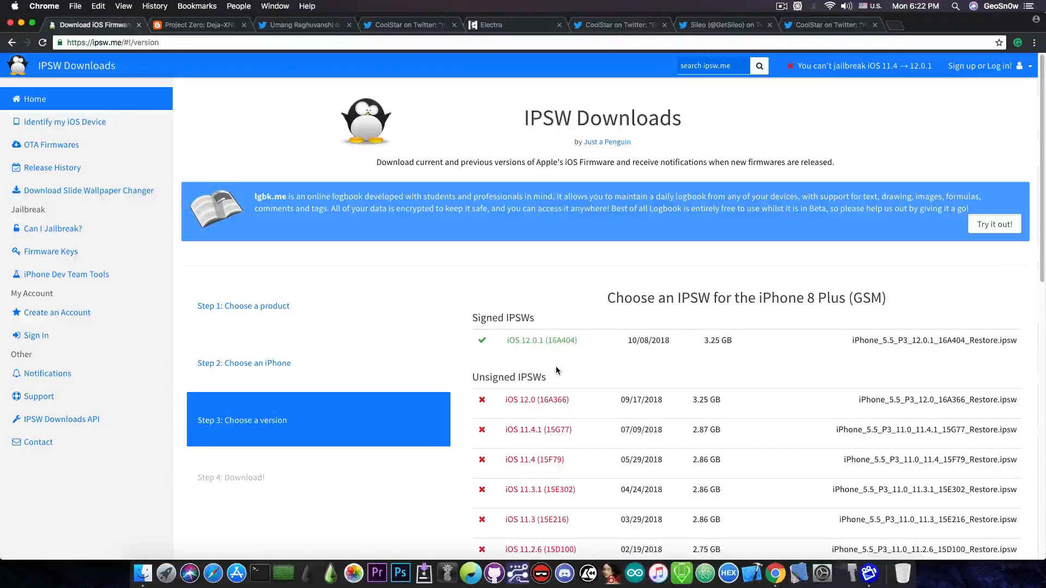
{"action": "mouse_move", "coordinate": [560, 434]}
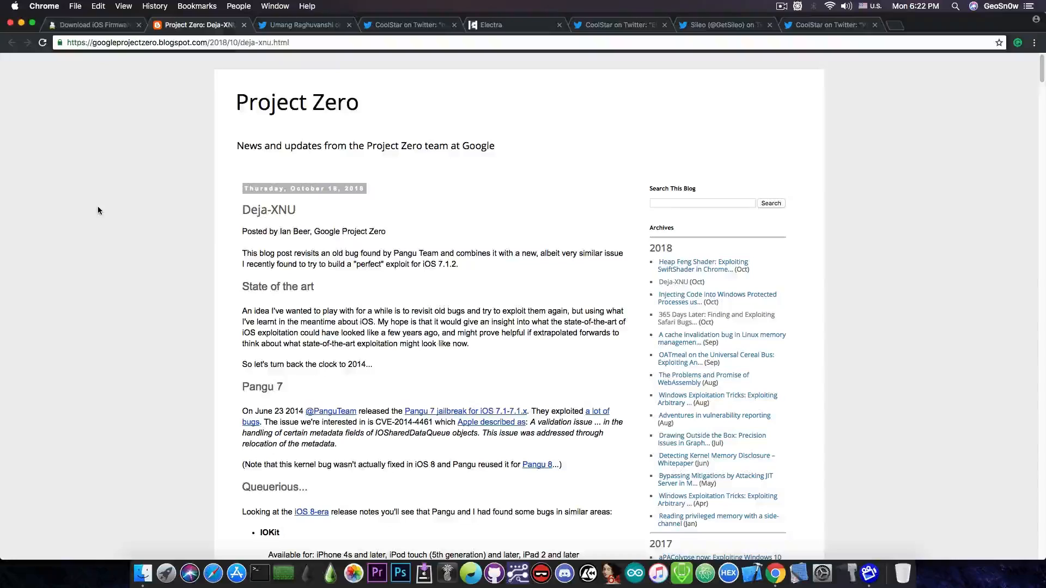
Skim the Deja-XNU post's IODataQueue code, flipping between it and the iPhone 8 Plus signing list.
{"action": "scroll", "scroll_direction": "down", "scroll_amount": 3}
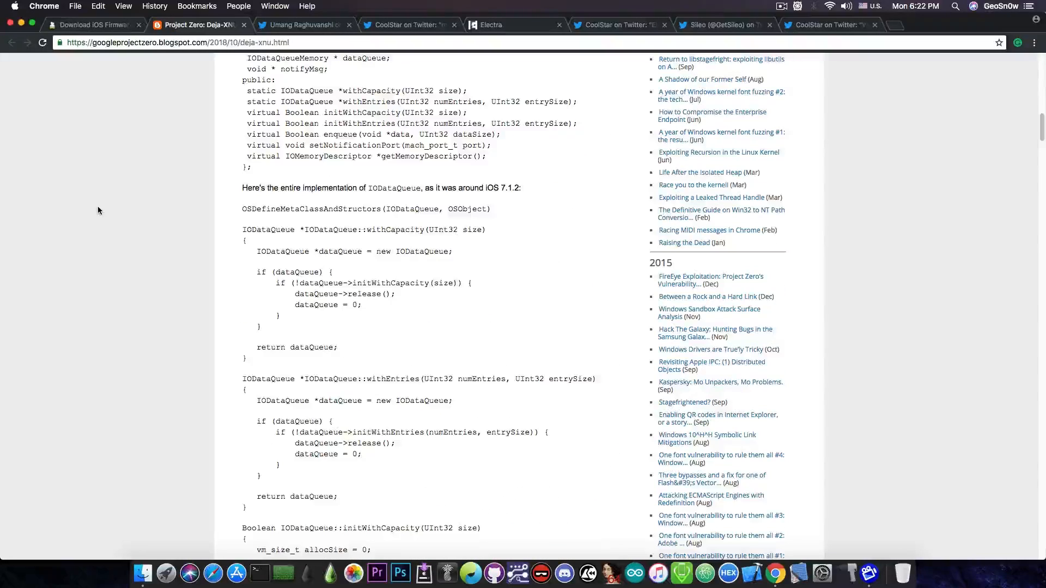
{"action": "scroll", "scroll_direction": "up", "scroll_amount": 3}
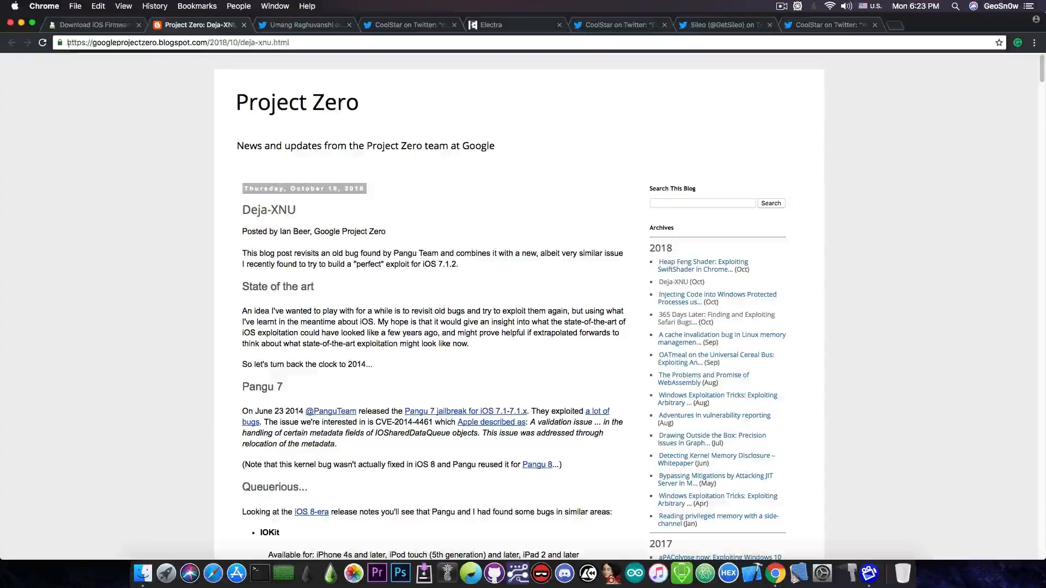
{"action": "left_click", "coordinate": [93, 25]}
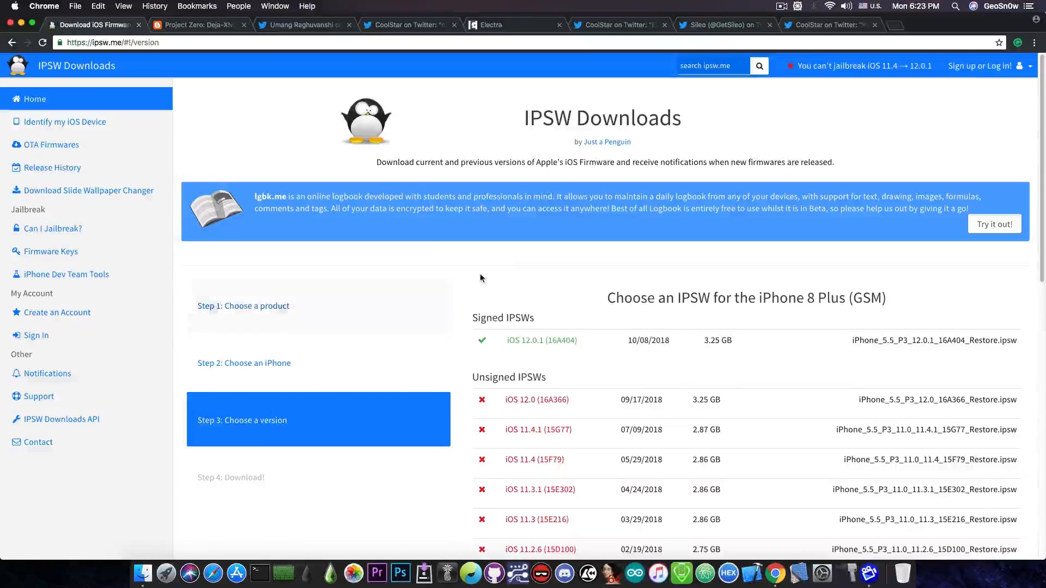
{"action": "mouse_move", "coordinate": [523, 261]}
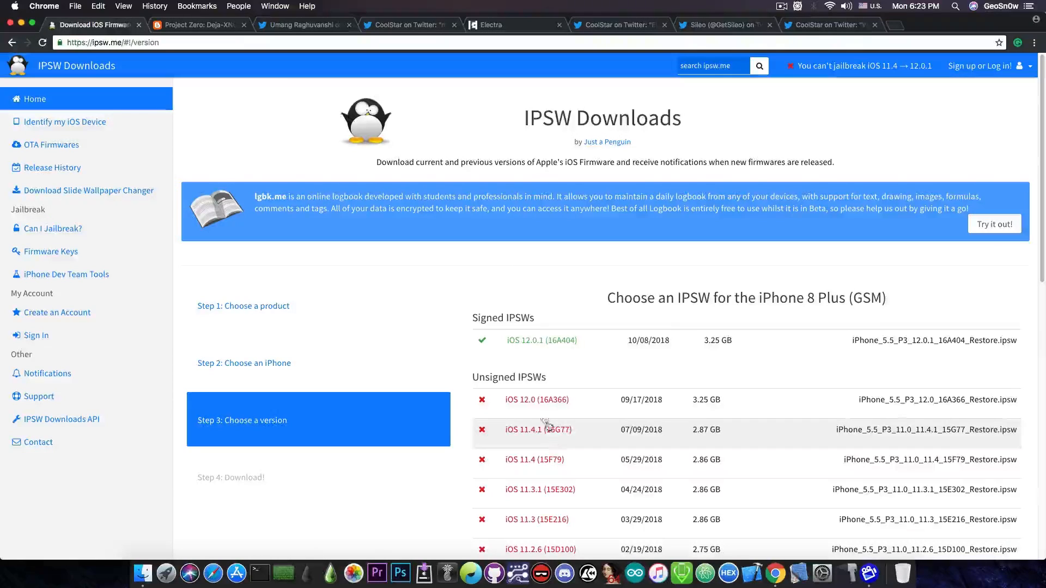
{"action": "left_click", "coordinate": [194, 25]}
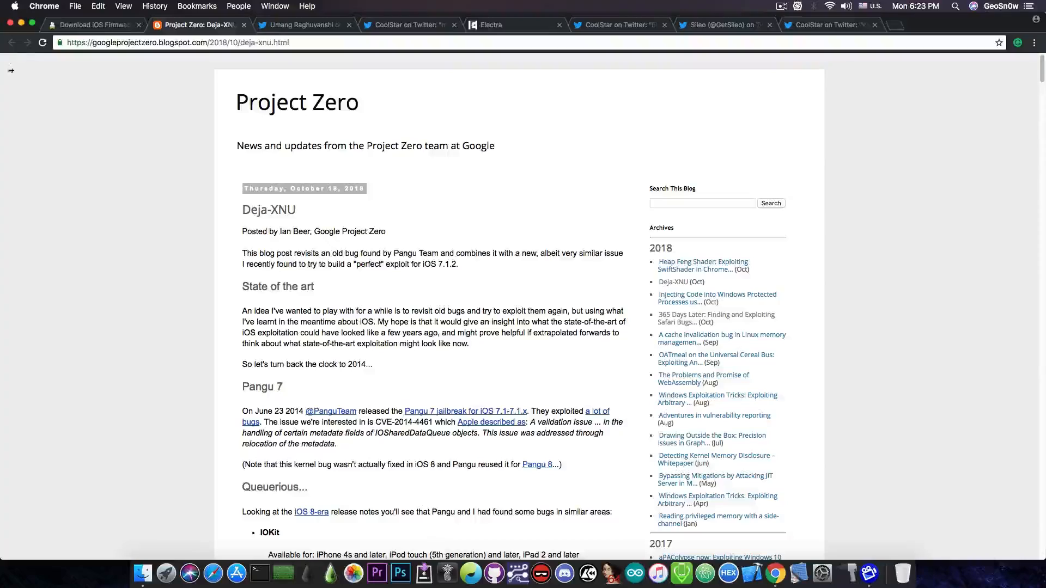
{"action": "left_click", "coordinate": [91, 25]}
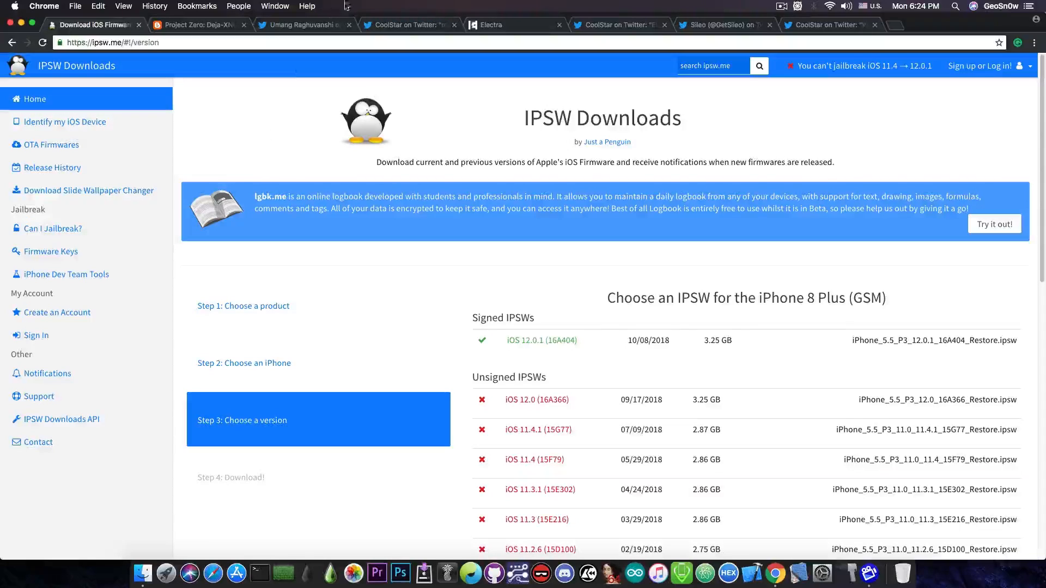
View the tweet on iOS vulnerabilities and a potential iOS 12.x jailbreak, then return to ipsw.me.
{"action": "left_click", "coordinate": [304, 25]}
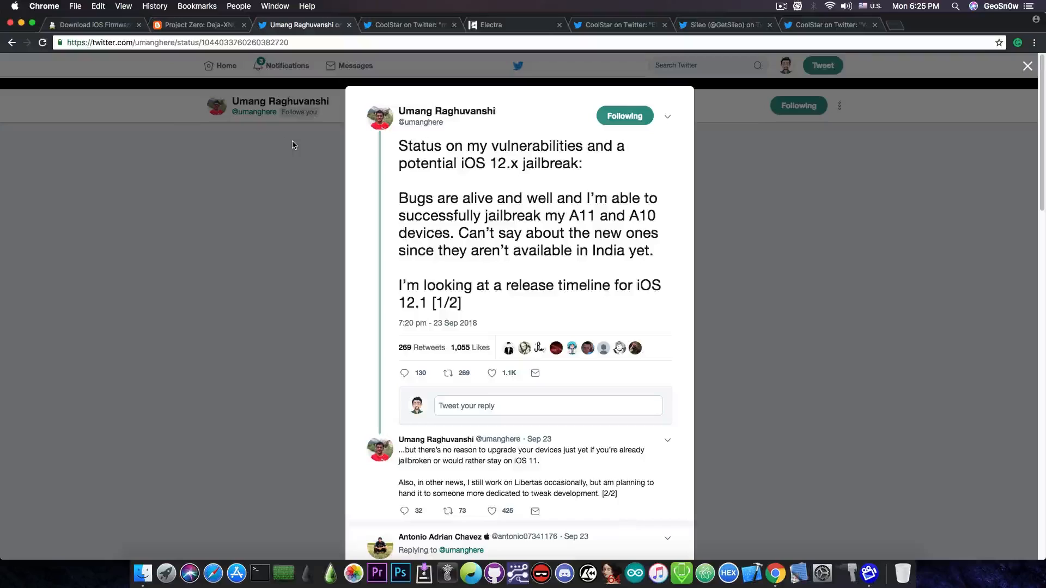
{"action": "left_click", "coordinate": [94, 25]}
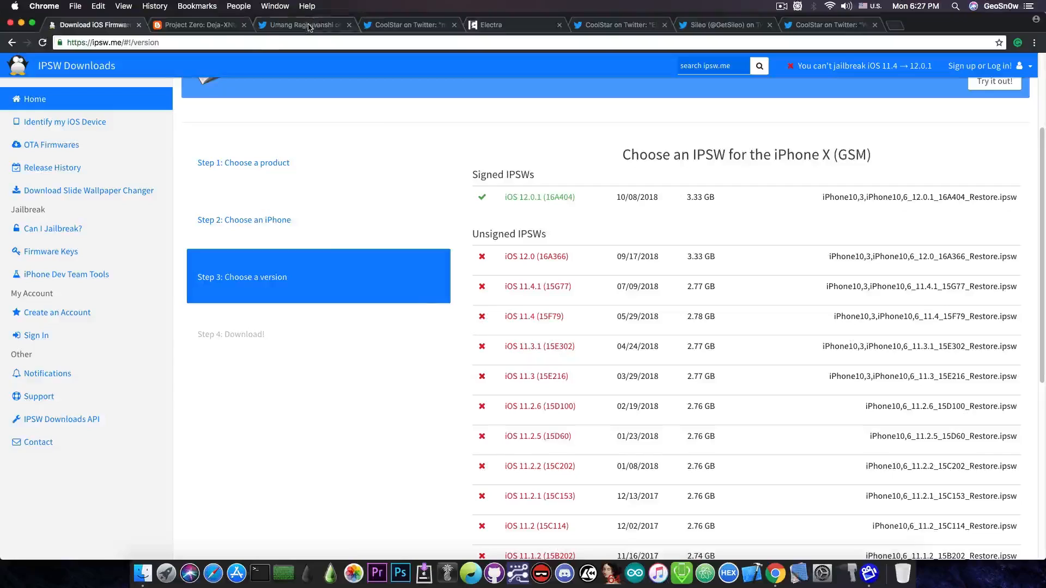
Move on from the iPhone X (GSM) signing list showing only iOS 12.0.1 signed.
{"action": "left_click", "coordinate": [304, 26]}
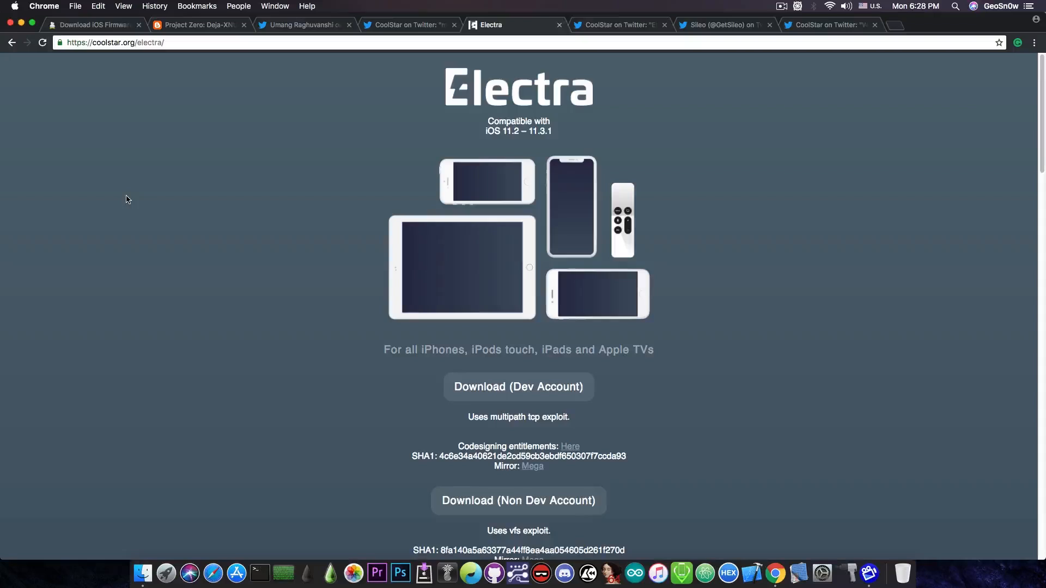
Scroll through Electra's tvOS download, warning and changelog, returning to the top.
{"action": "scroll", "scroll_direction": "down", "scroll_amount": 3}
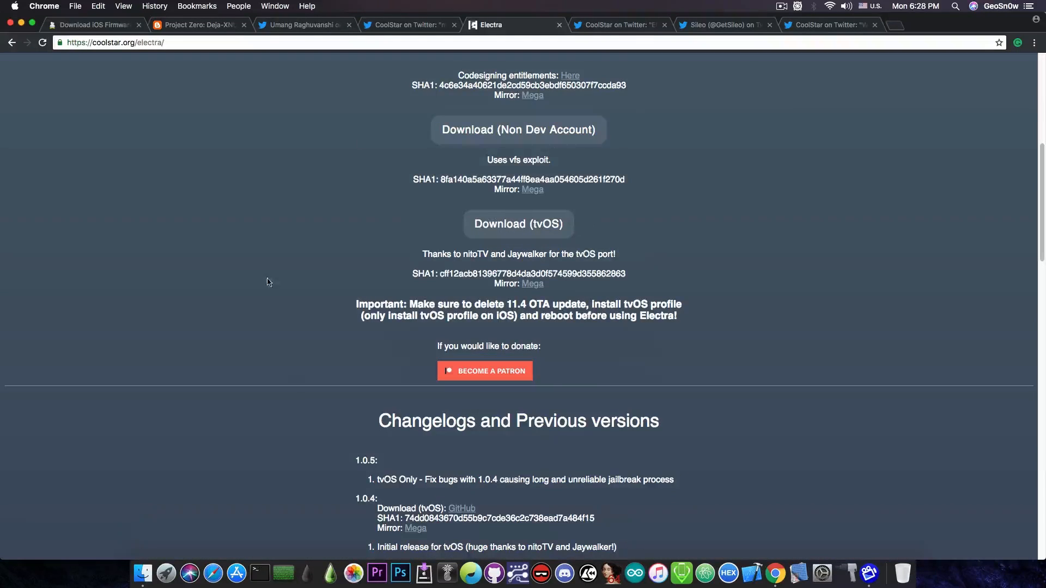
{"action": "scroll", "scroll_direction": "up", "scroll_amount": 3}
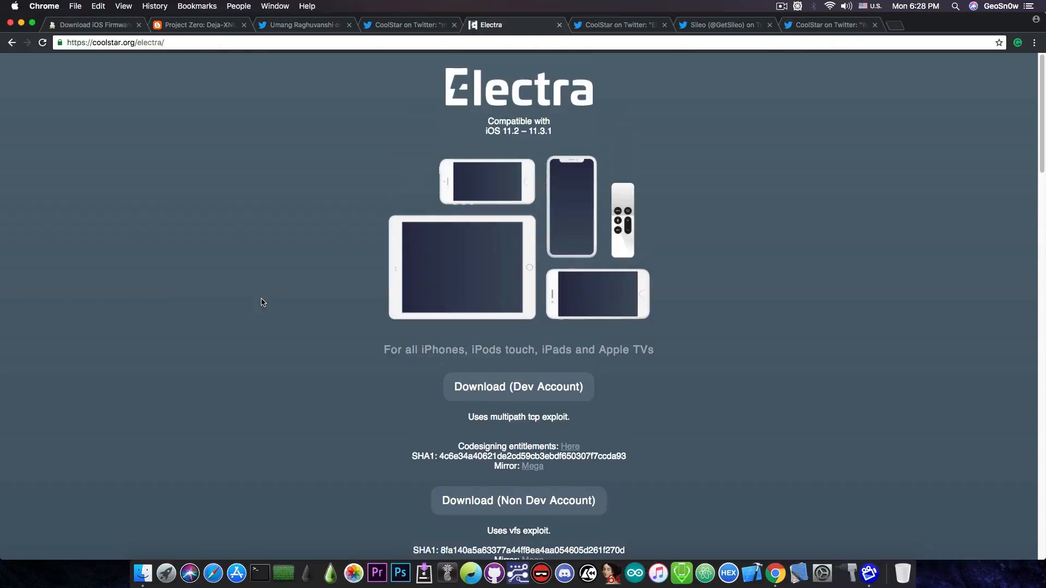
{"action": "left_click", "coordinate": [617, 25]}
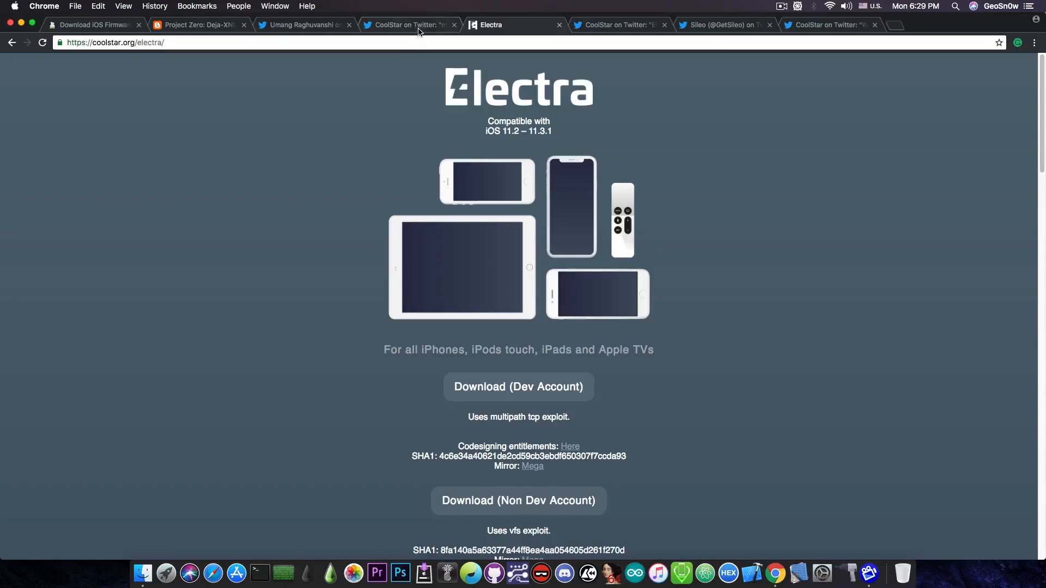
Bring up CoolStar's 'mmm Swift' tweet showing the Anemone theming app screenshot.
{"action": "left_click", "coordinate": [406, 25]}
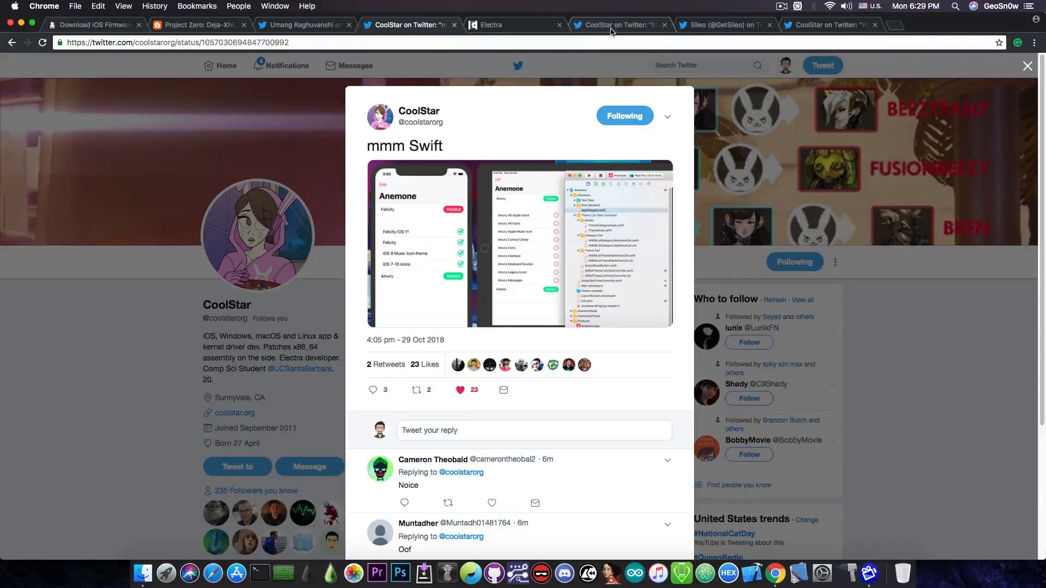
{"action": "mouse_move", "coordinate": [521, 203]}
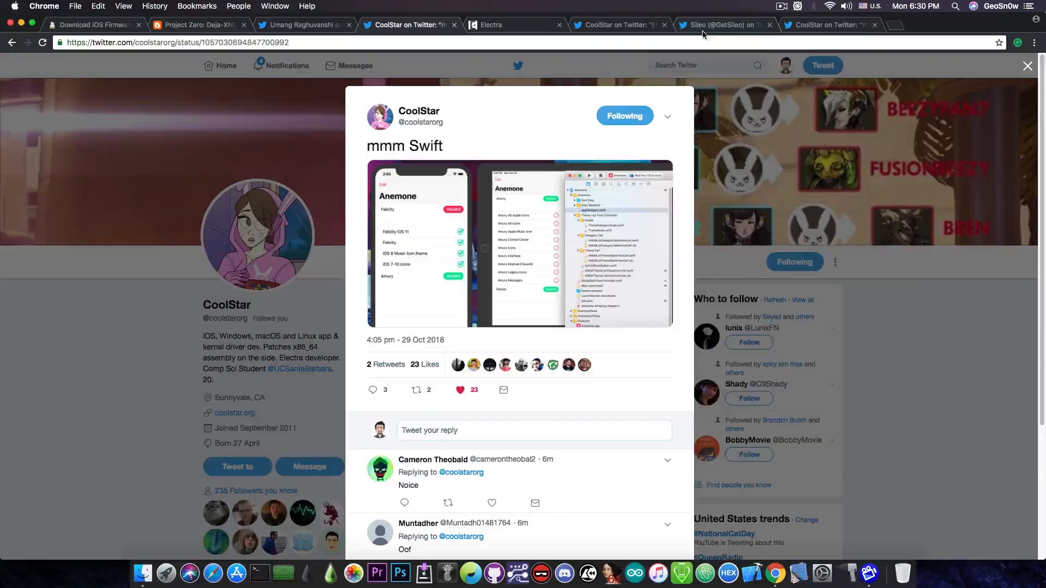
{"action": "left_click", "coordinate": [719, 25]}
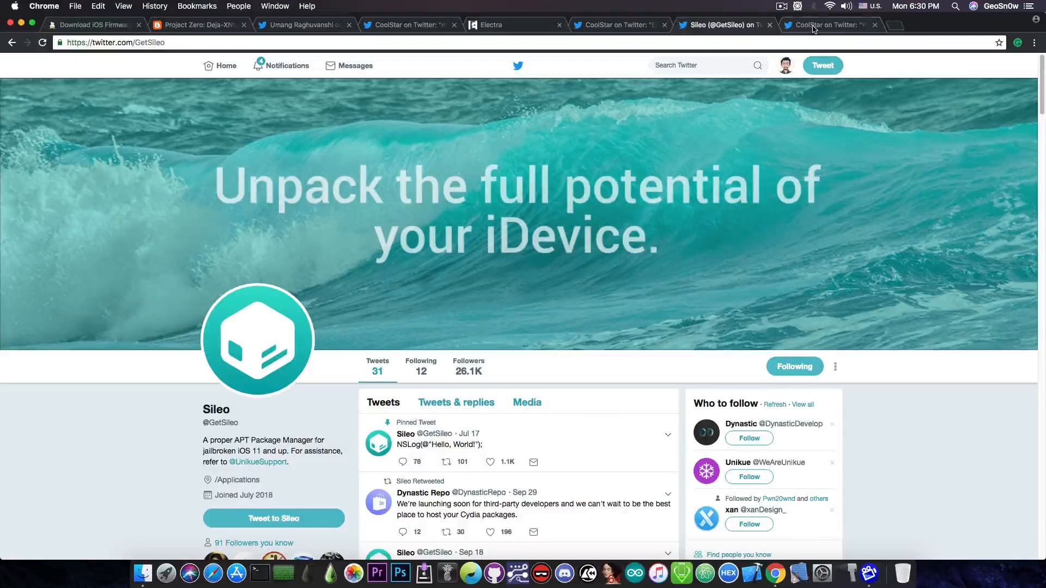
Show CoolStar's tweet announcing DynasticRepo as a default Electra repo ahead of Sileo.
{"action": "left_click", "coordinate": [827, 25]}
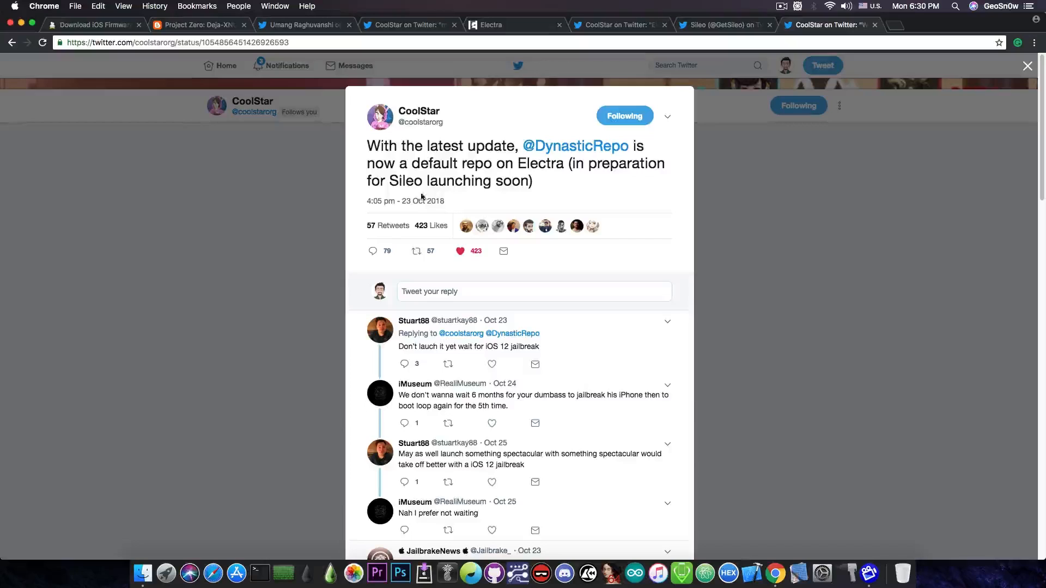
{"action": "mouse_move", "coordinate": [510, 193]}
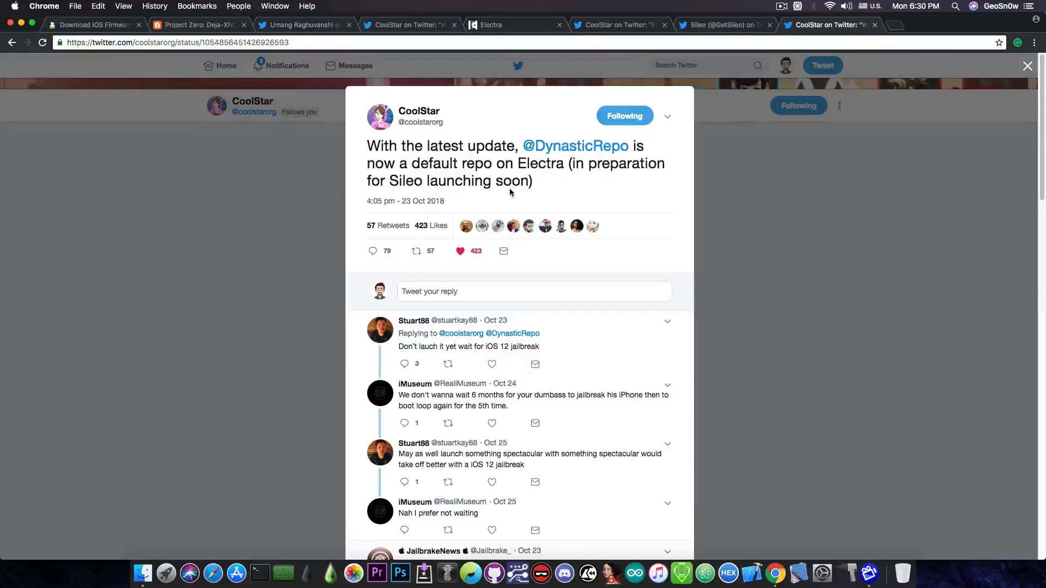